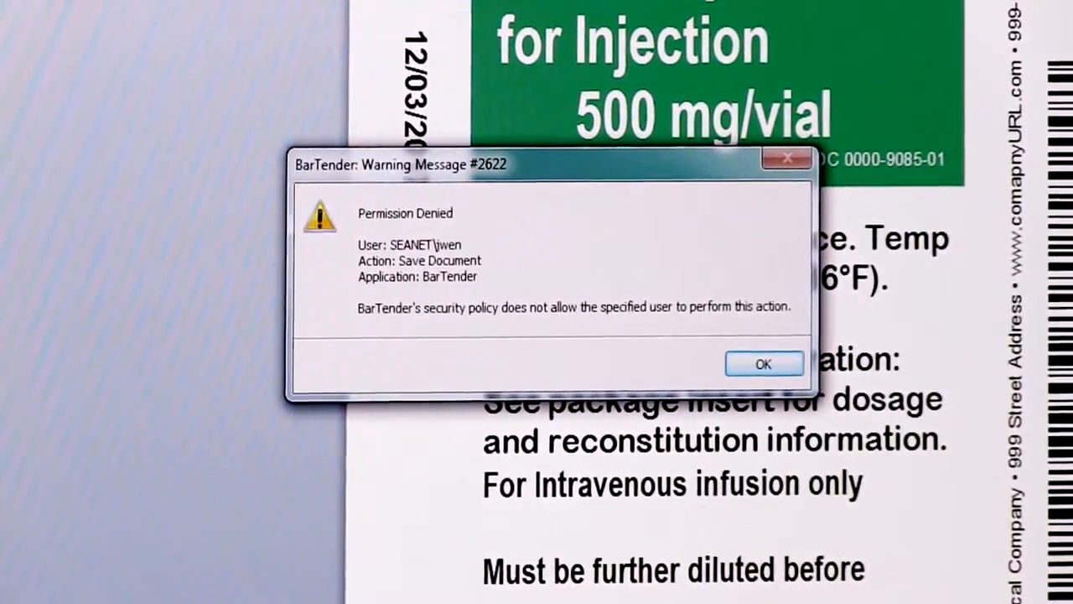
- Dismiss the Permission Denied warning and submit the login override credentials
left_click(762, 364)
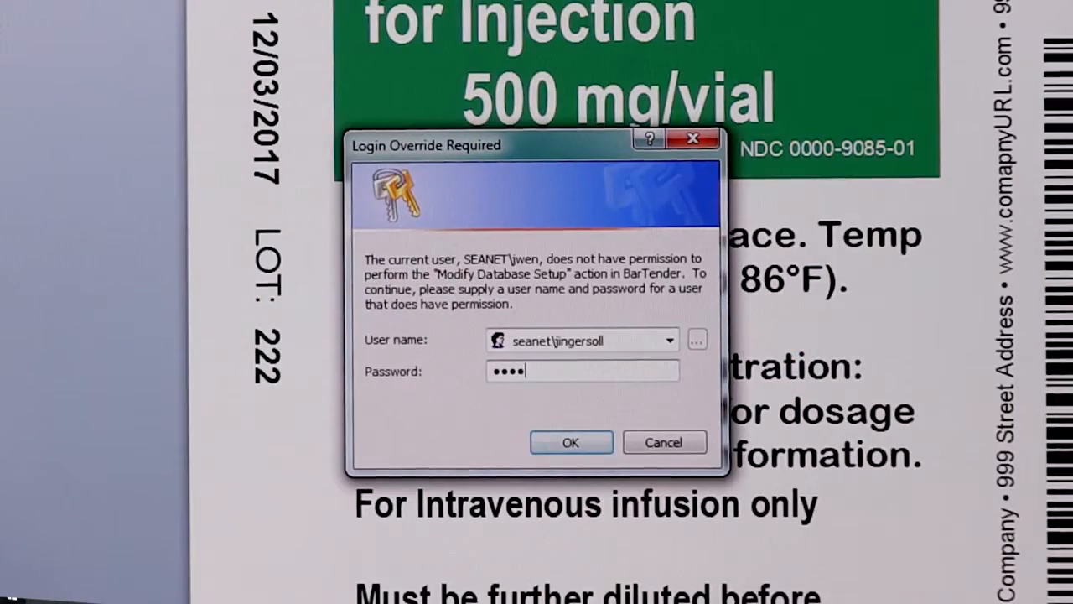
left_click(571, 442)
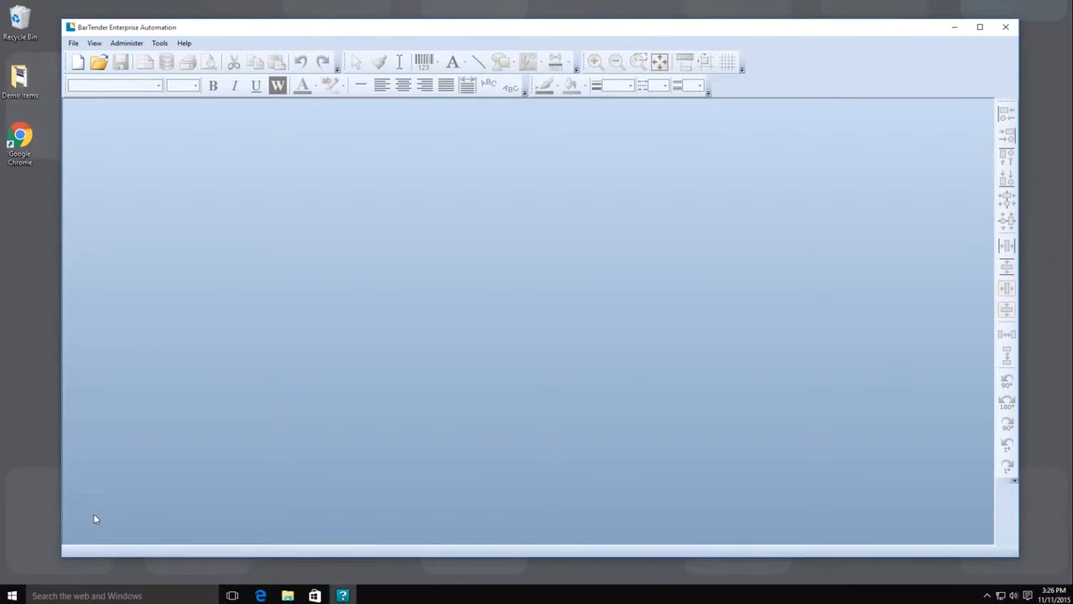
- Launch the BarTender Administration Console from the Windows Start menu
left_click(12, 595)
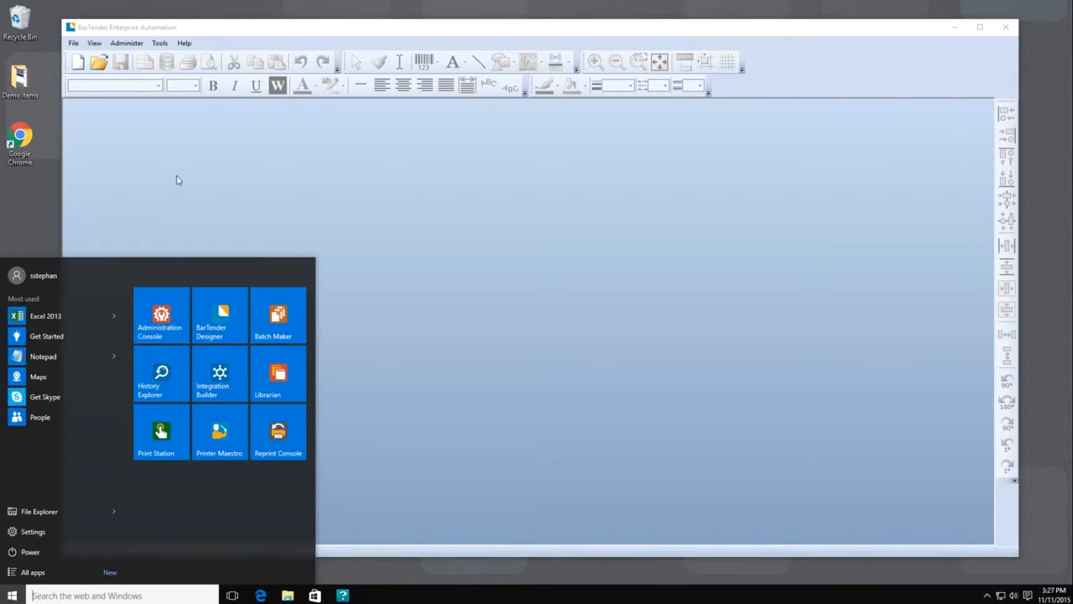
left_click(159, 43)
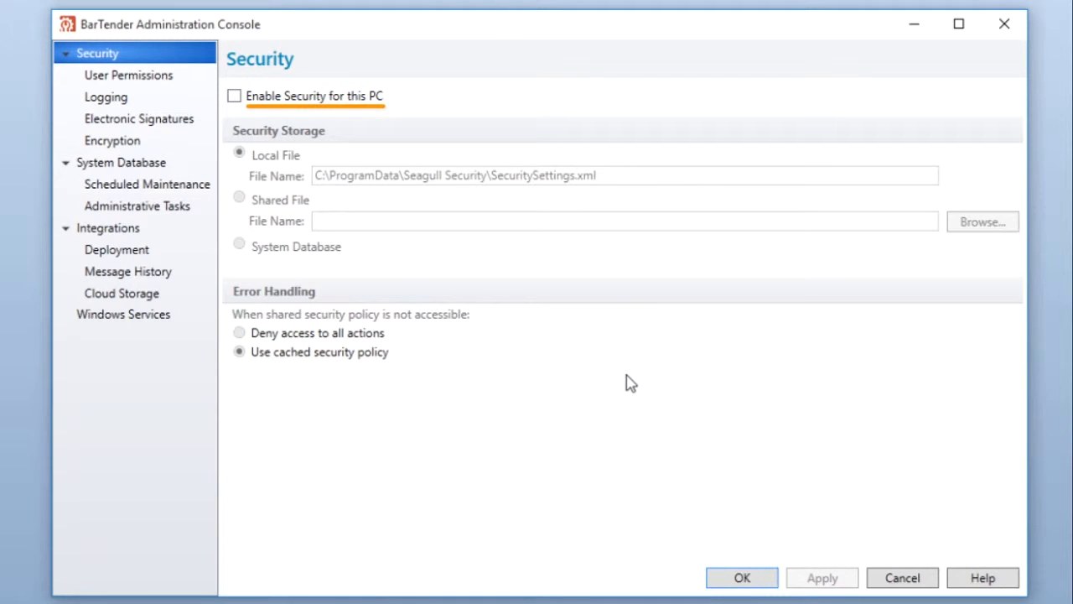
- Enable security for this PC and set Security Storage to System Database
left_click(235, 95)
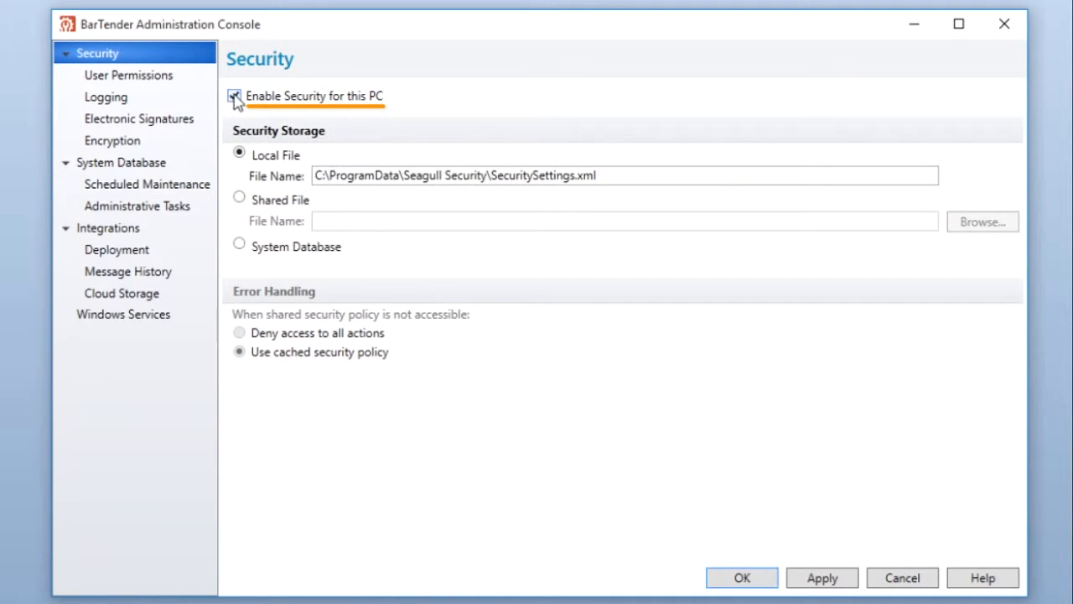
left_click(234, 96)
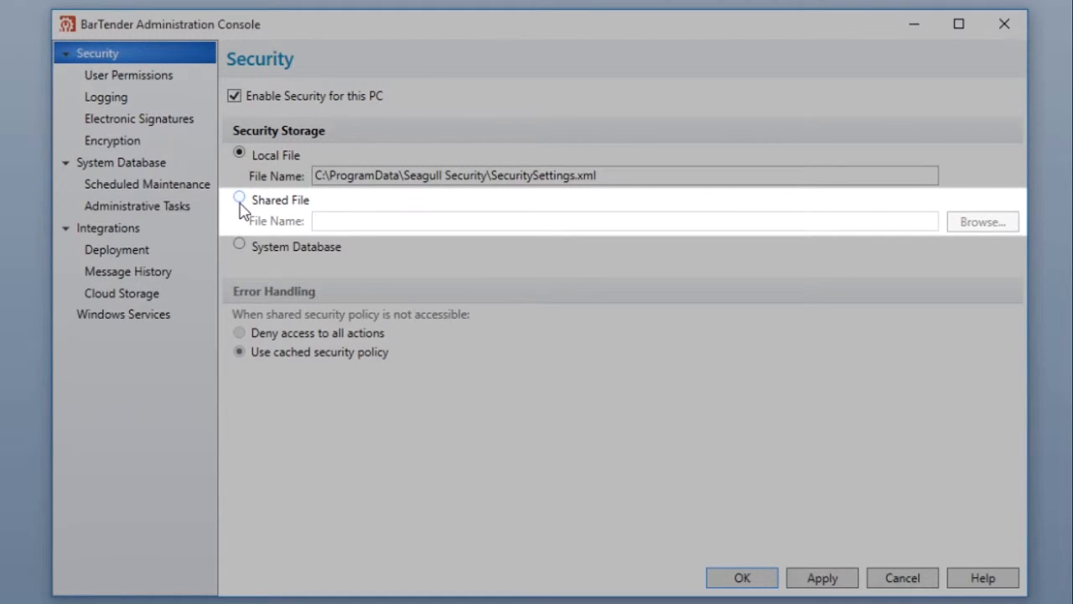
left_click(239, 199)
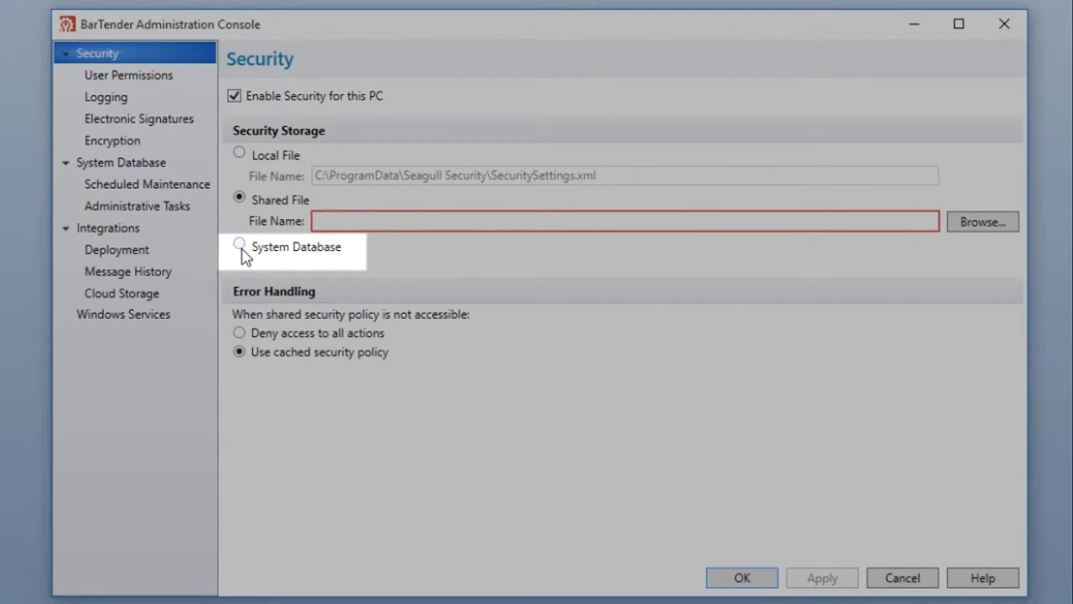
left_click(239, 246)
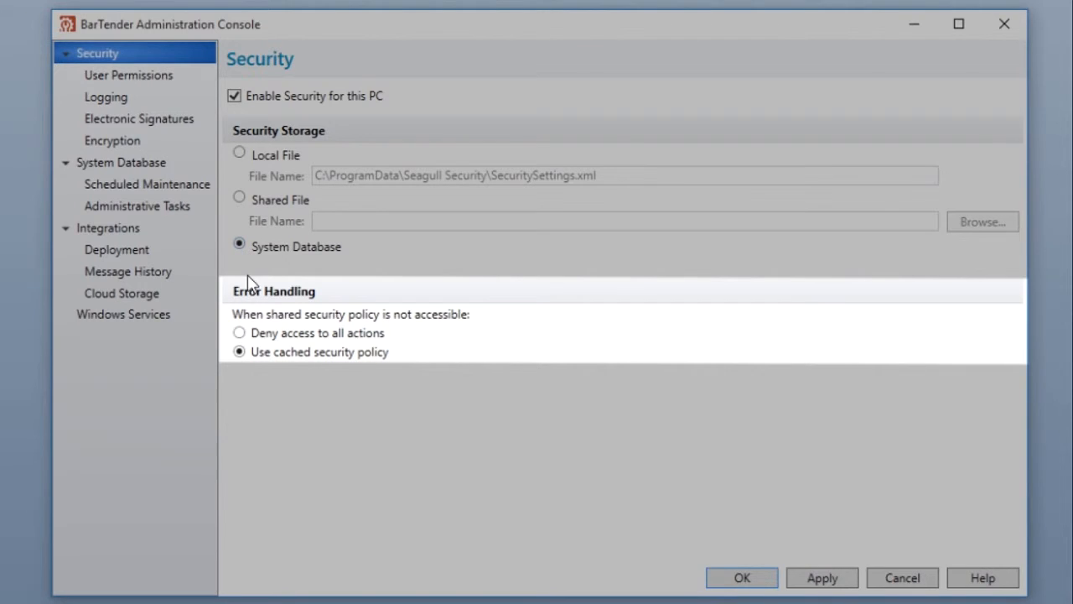
left_click(239, 333)
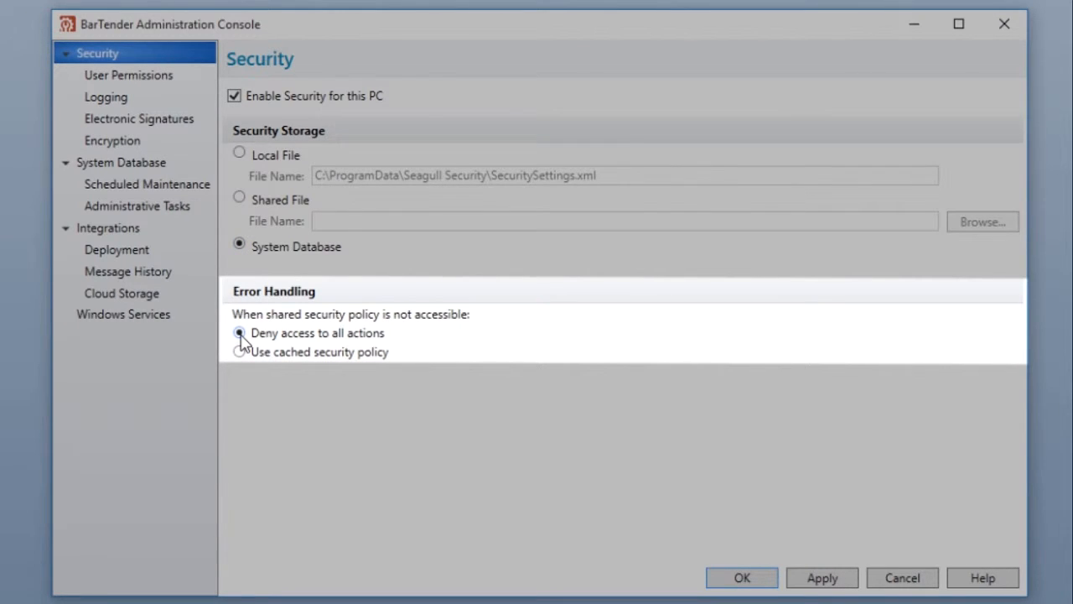
left_click(239, 351)
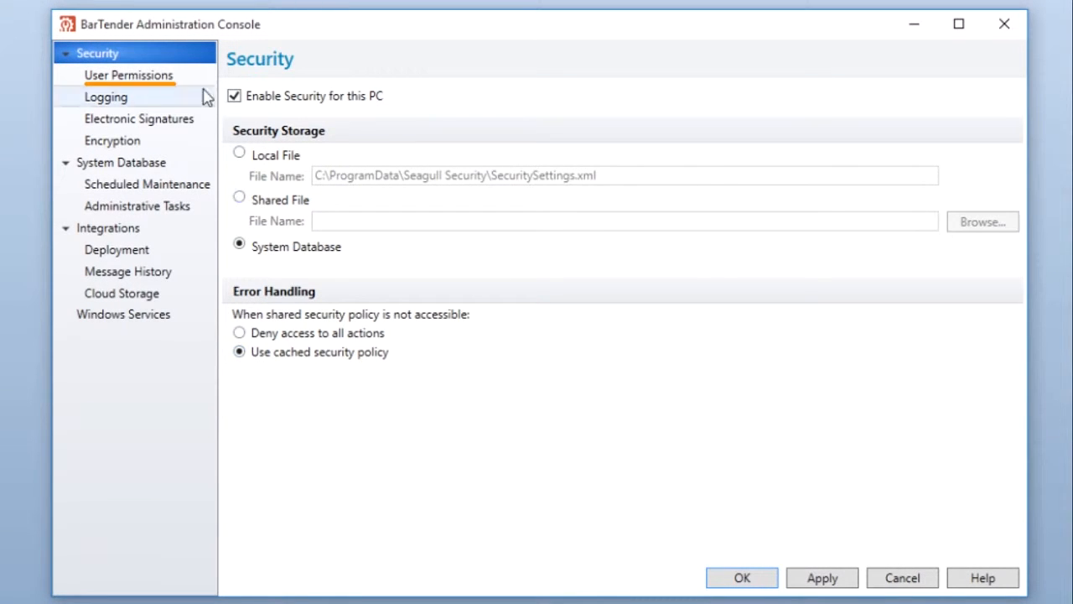
- Add the Guest user to the User Permissions list
left_click(128, 75)
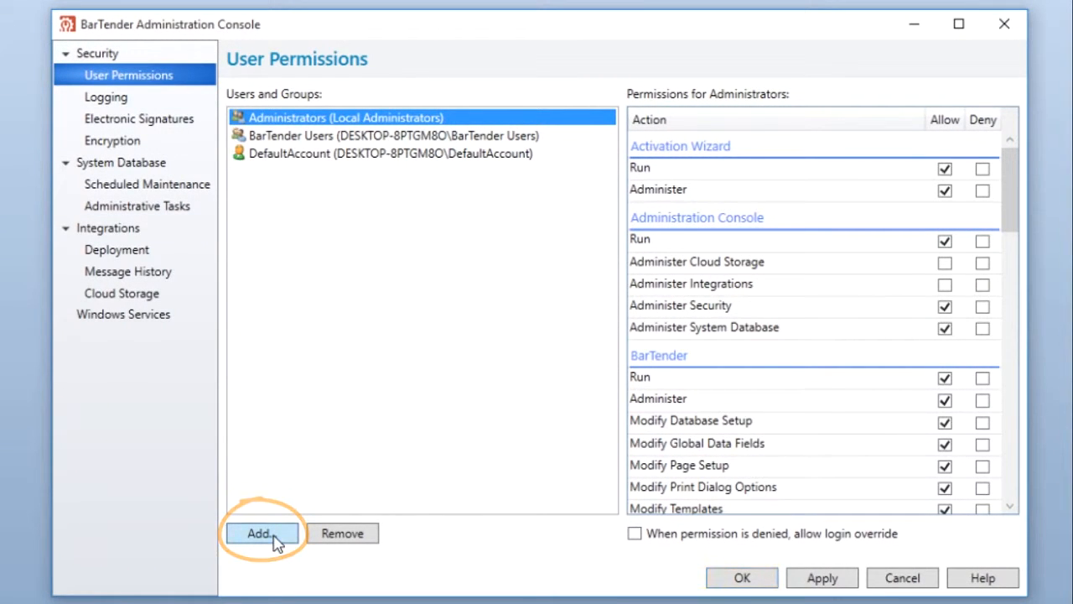
left_click(260, 533)
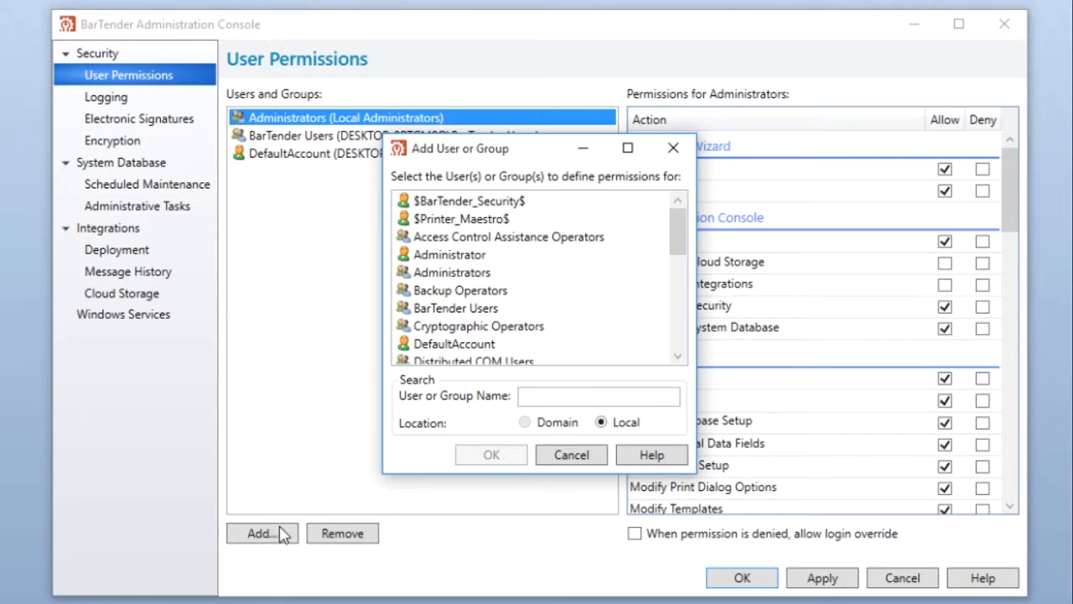
scroll("down", 3)
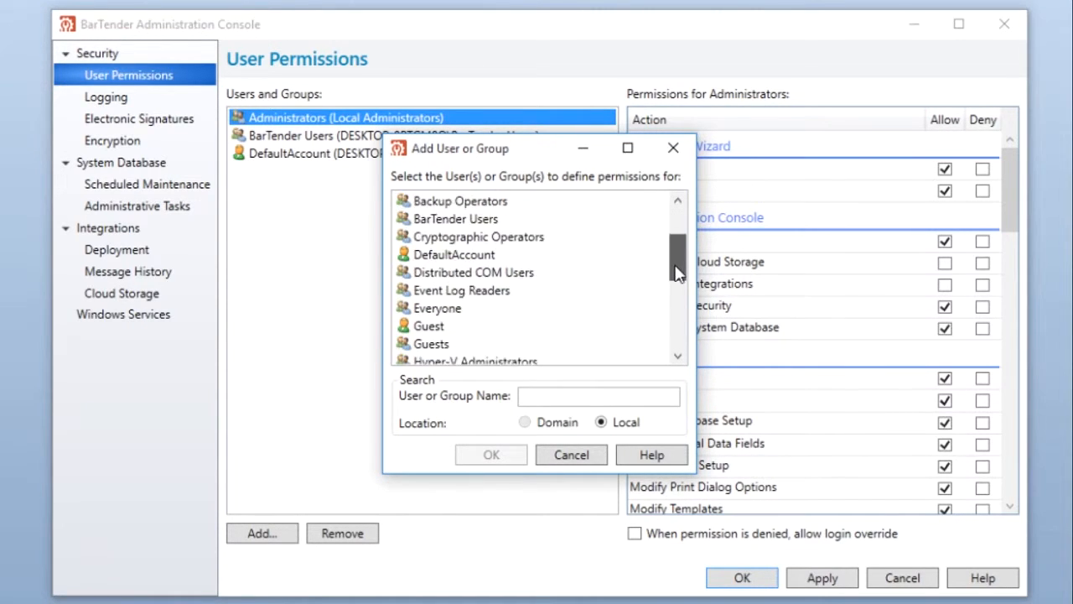
scroll("down", 3)
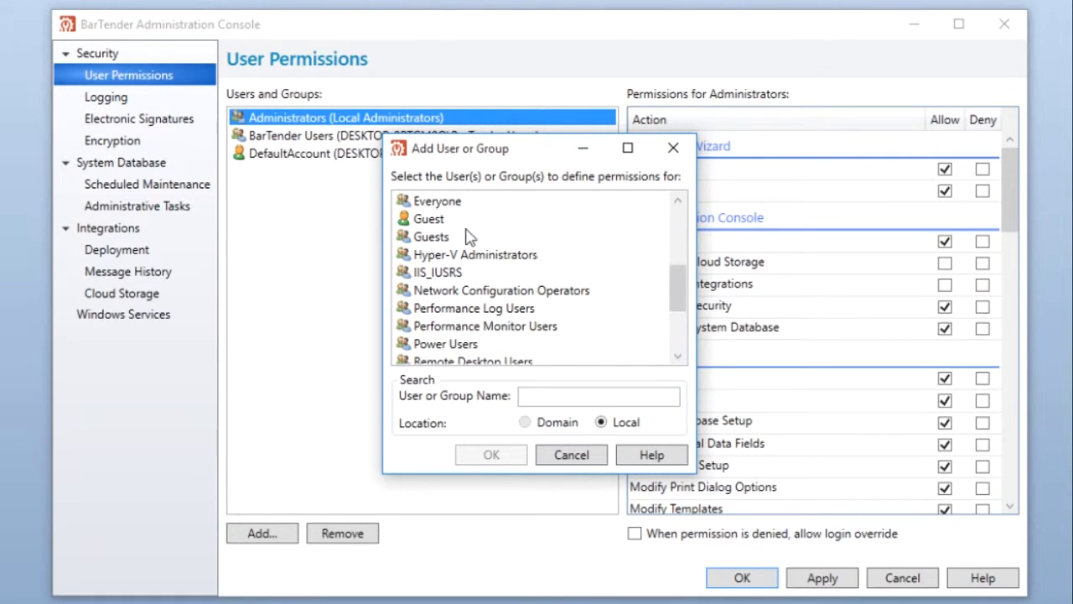
left_click(429, 218)
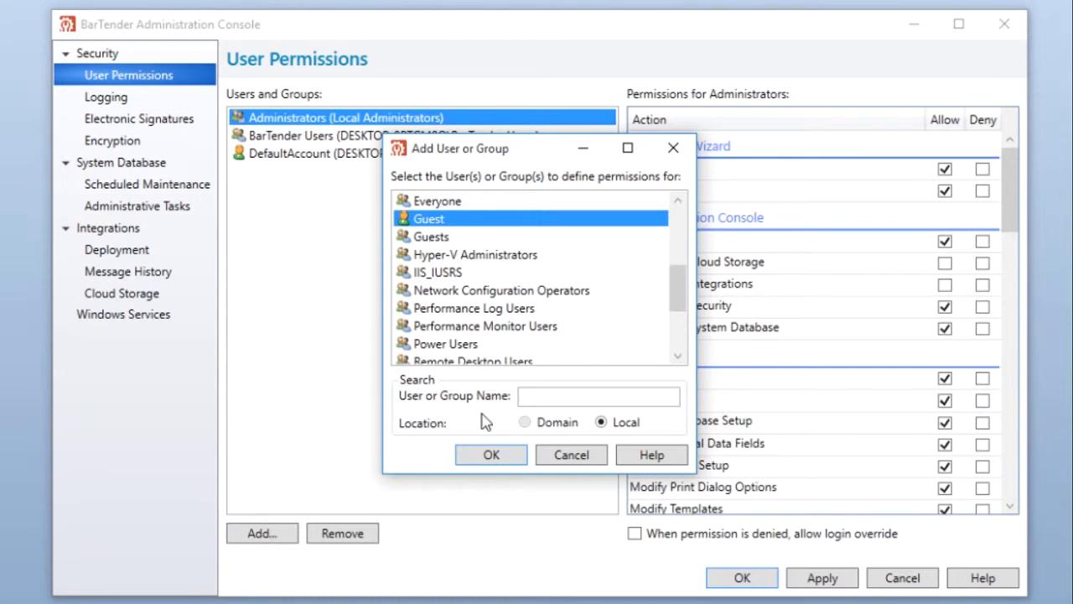
left_click(490, 454)
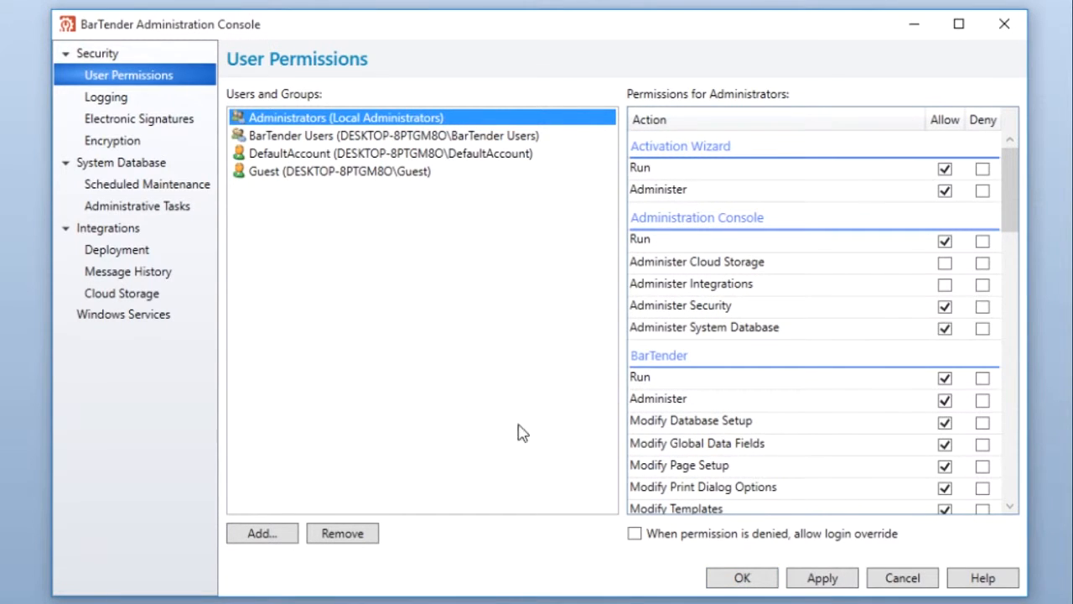
- Remove DefaultAccount from the permissions list and confirm
left_click(390, 153)
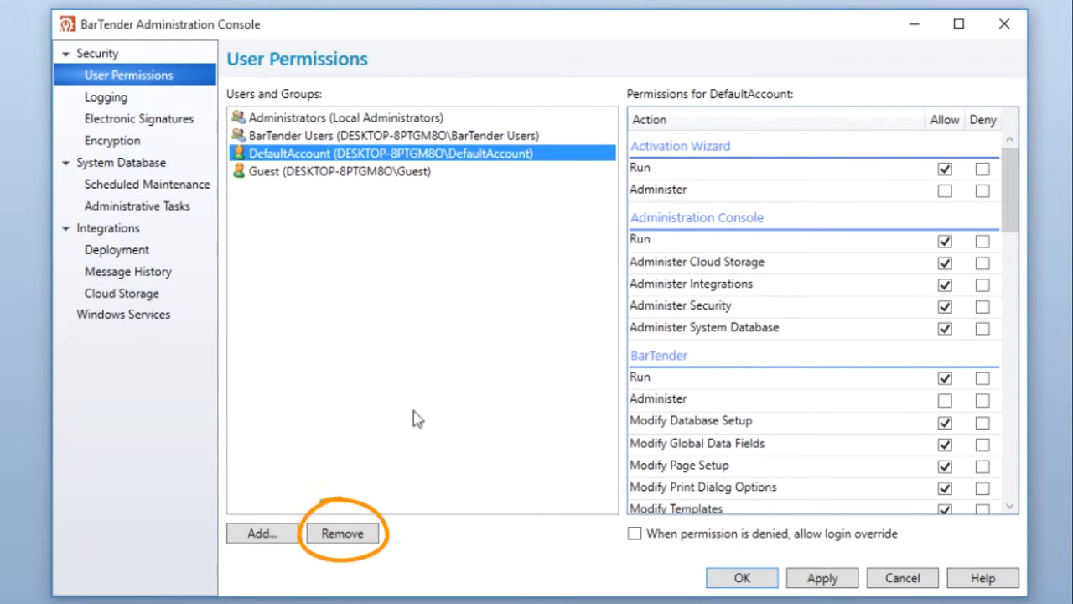
left_click(342, 533)
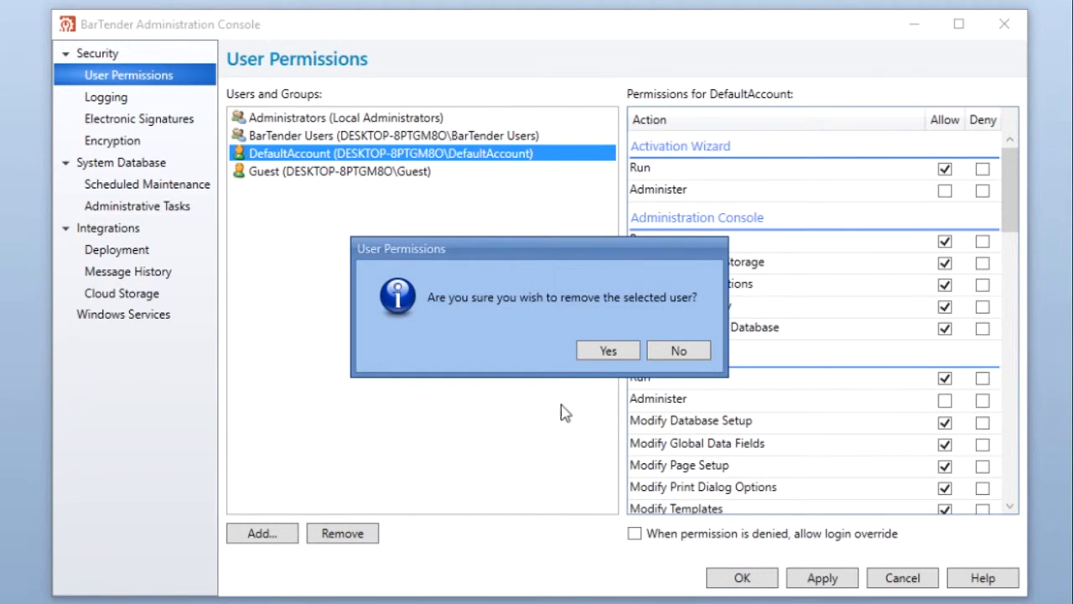
left_click(607, 351)
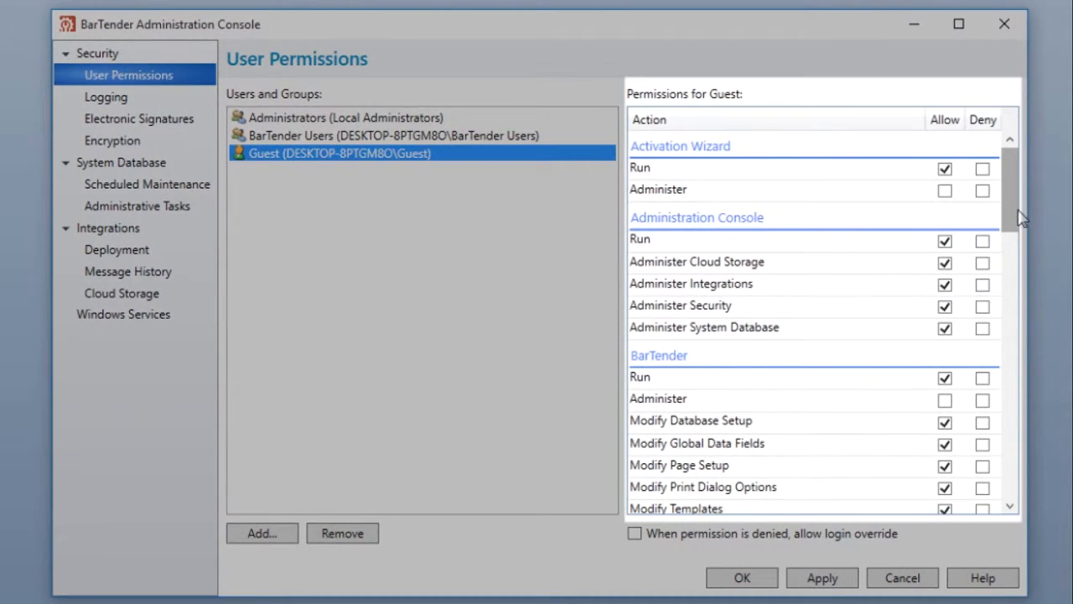
- Deny Guest Modify Global Data Fields, Page Setup and Print Dialog Options, and unset Modify Templates
scroll("down", 3)
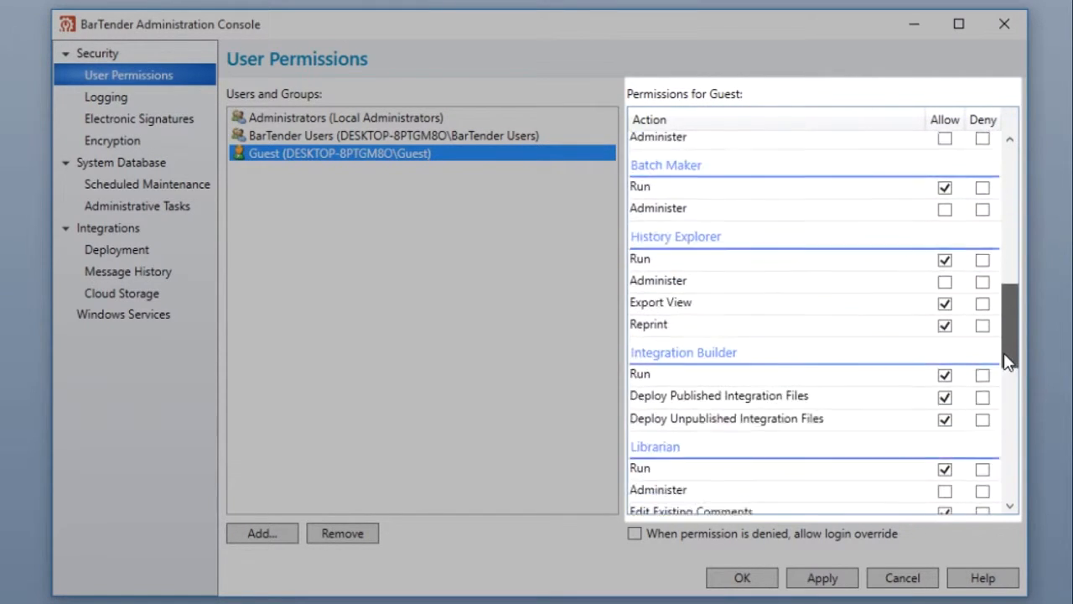
scroll("down", 3)
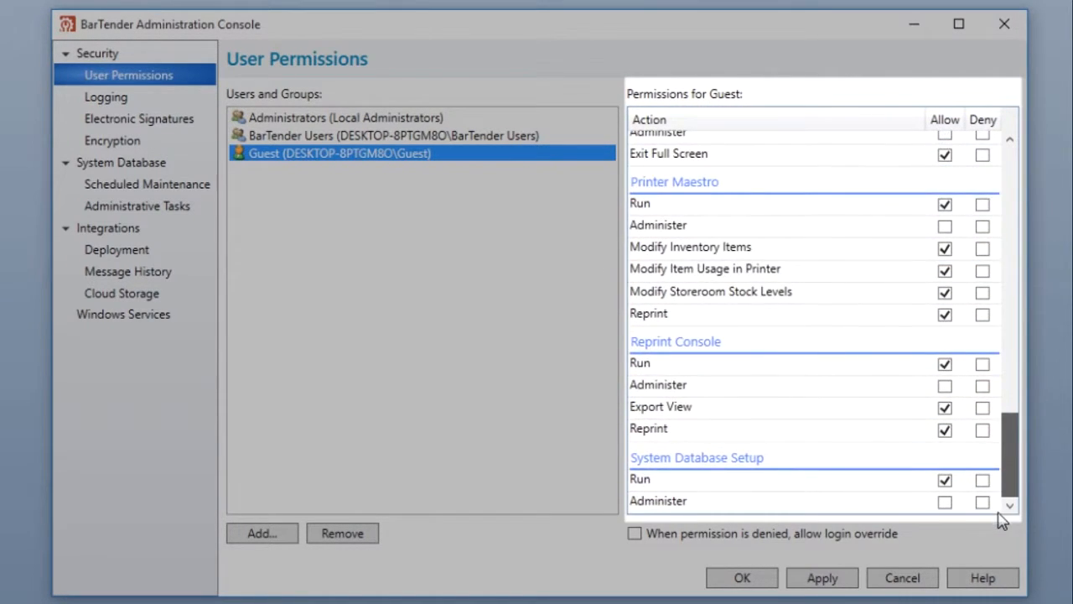
scroll("up", 3)
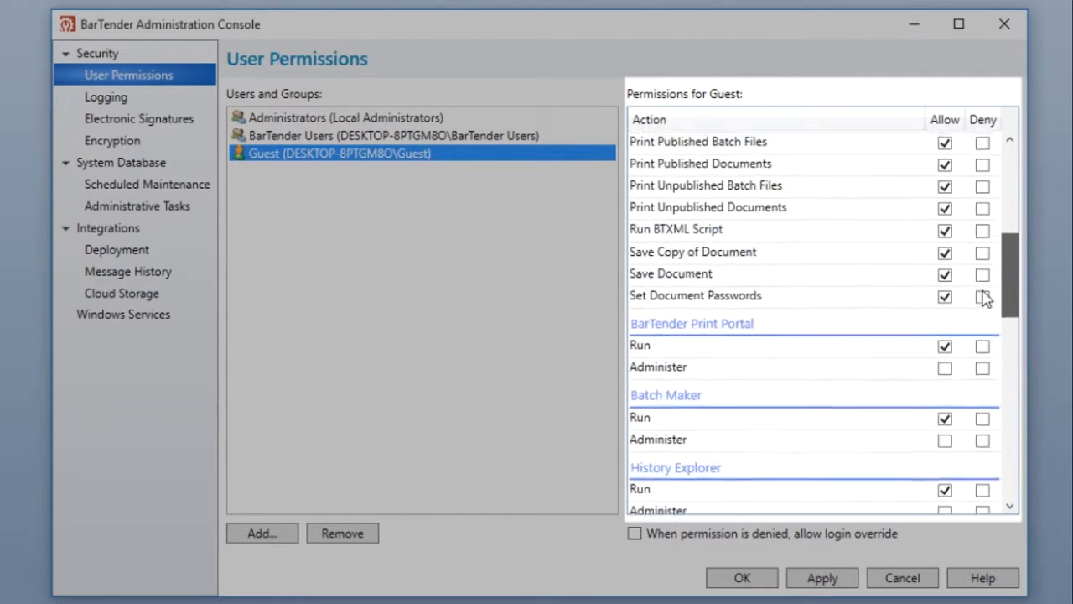
scroll("up", 3)
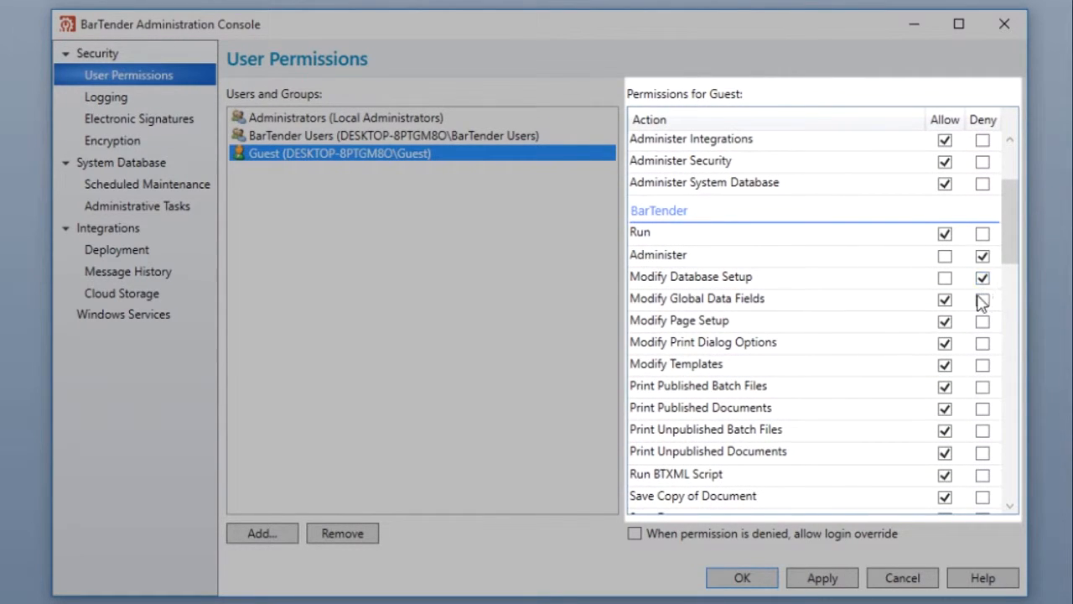
left_click(982, 300)
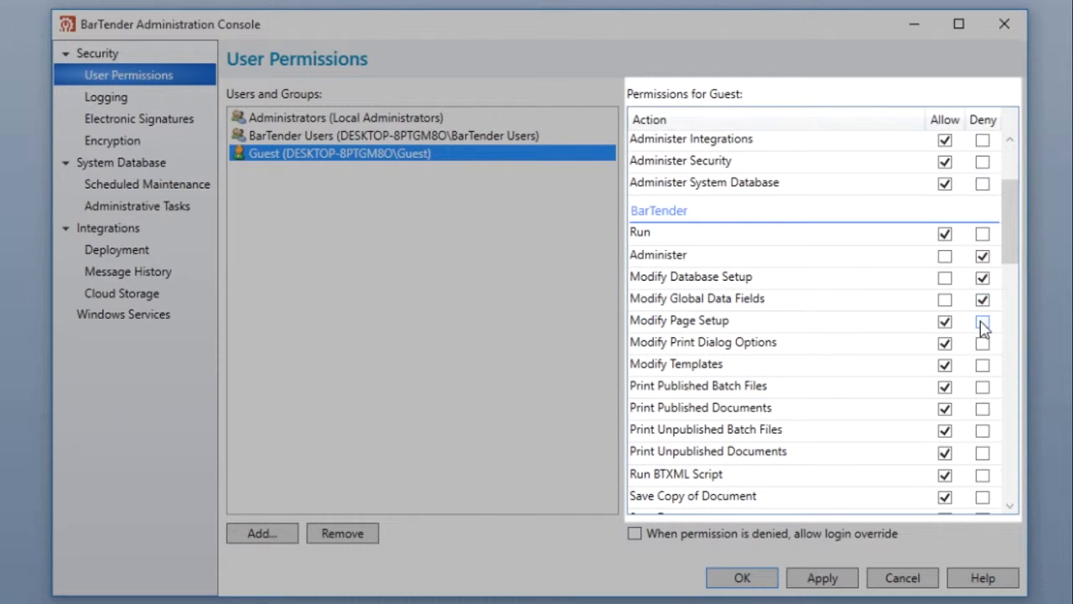
left_click(982, 322)
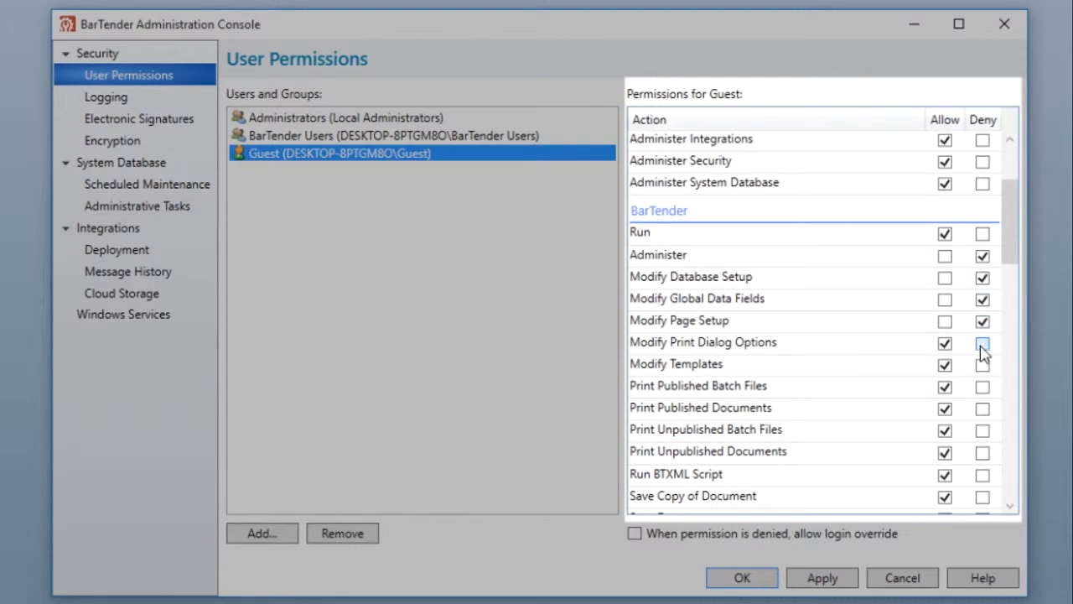
left_click(982, 343)
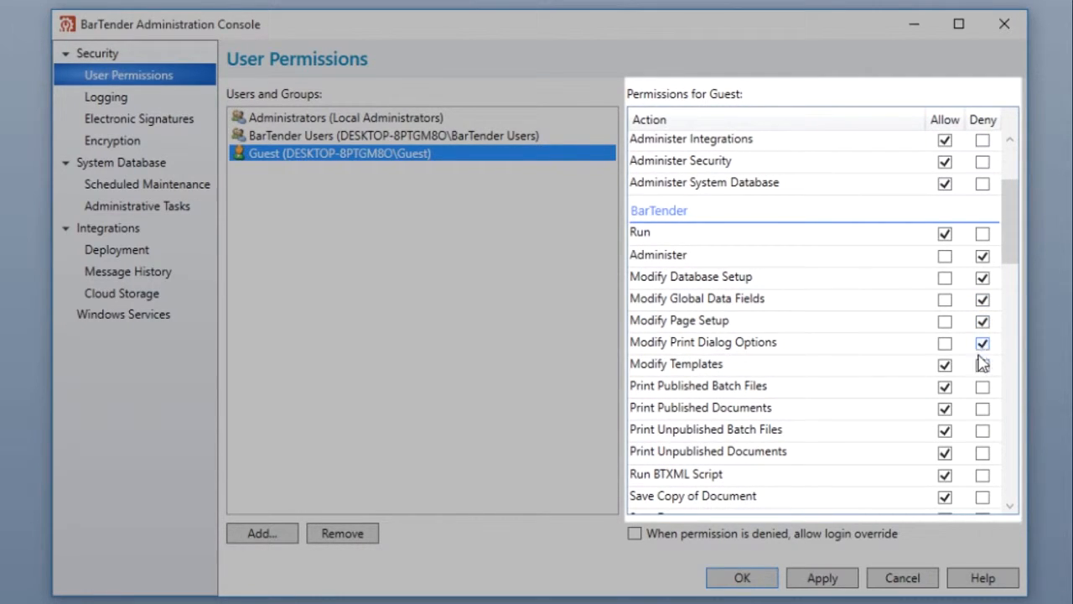
left_click(945, 365)
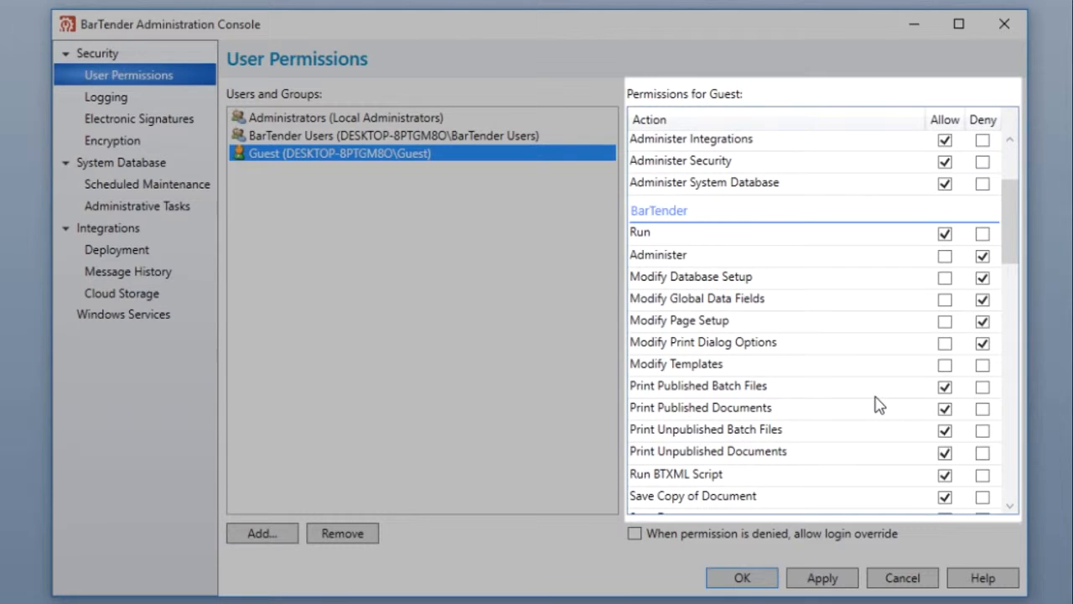
right_click(783, 277)
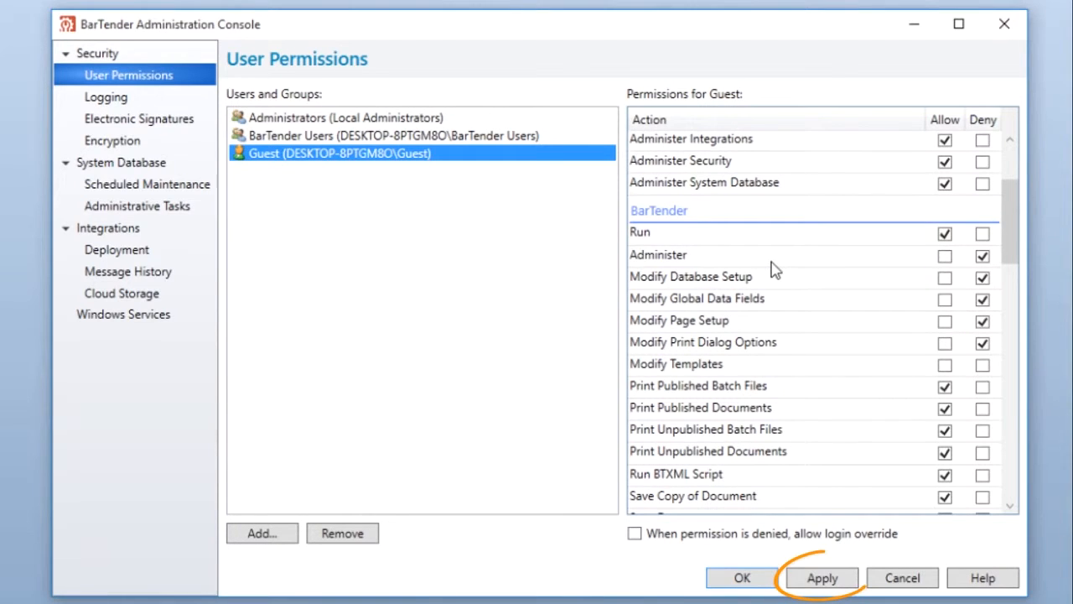
- Apply the Guest permissions and enable login override when permission is denied
left_click(822, 577)
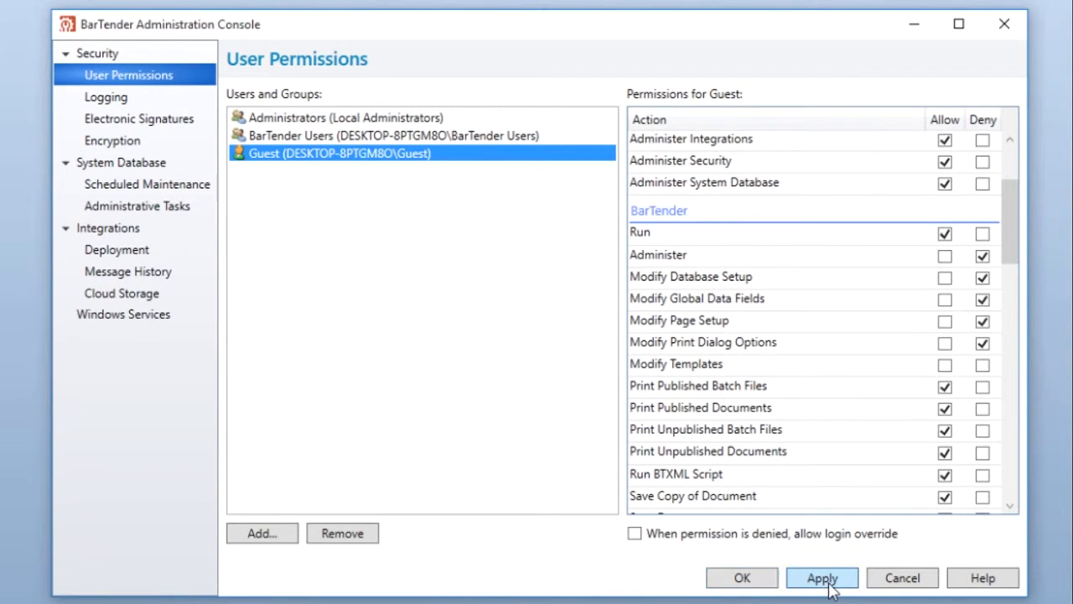
left_click(822, 577)
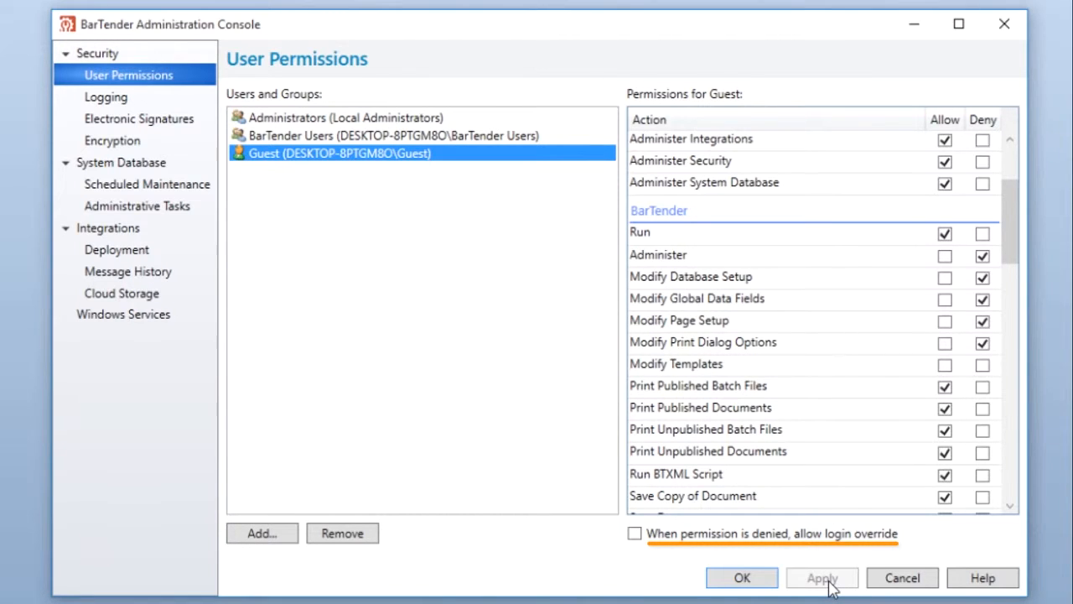
left_click(635, 533)
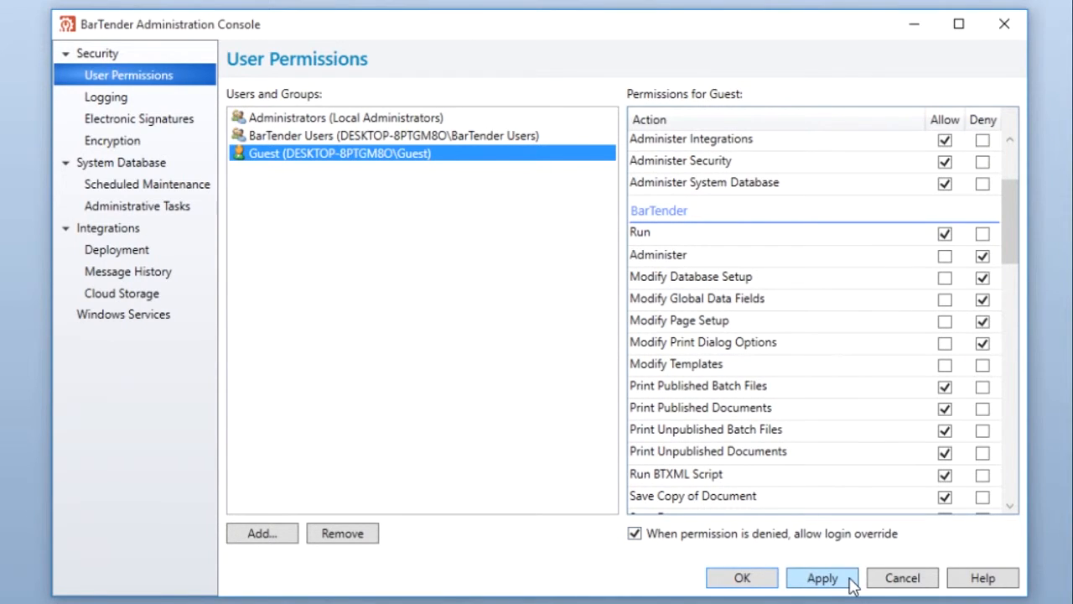
left_click(821, 577)
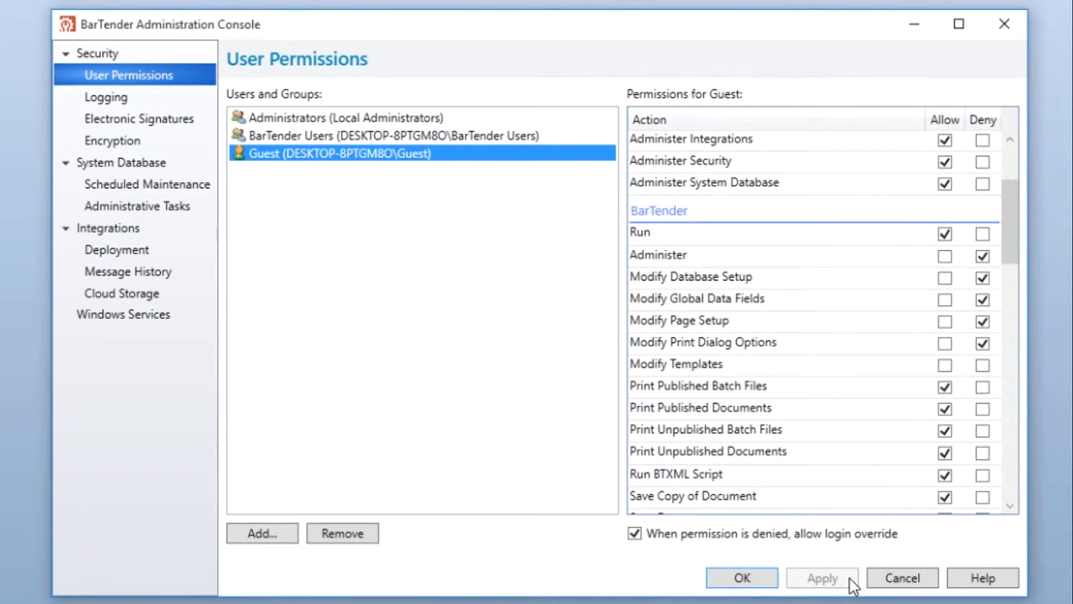
mouse_move(106, 97)
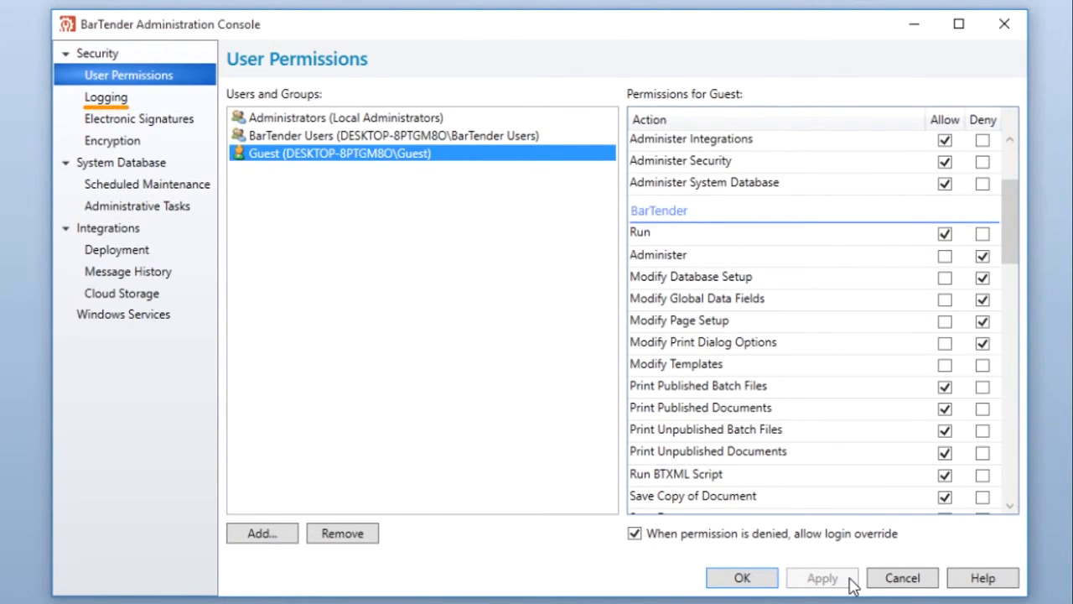
- In Security Logging, log permission checks for Modify Print Dialog Options and Modify Page Setup
left_click(105, 96)
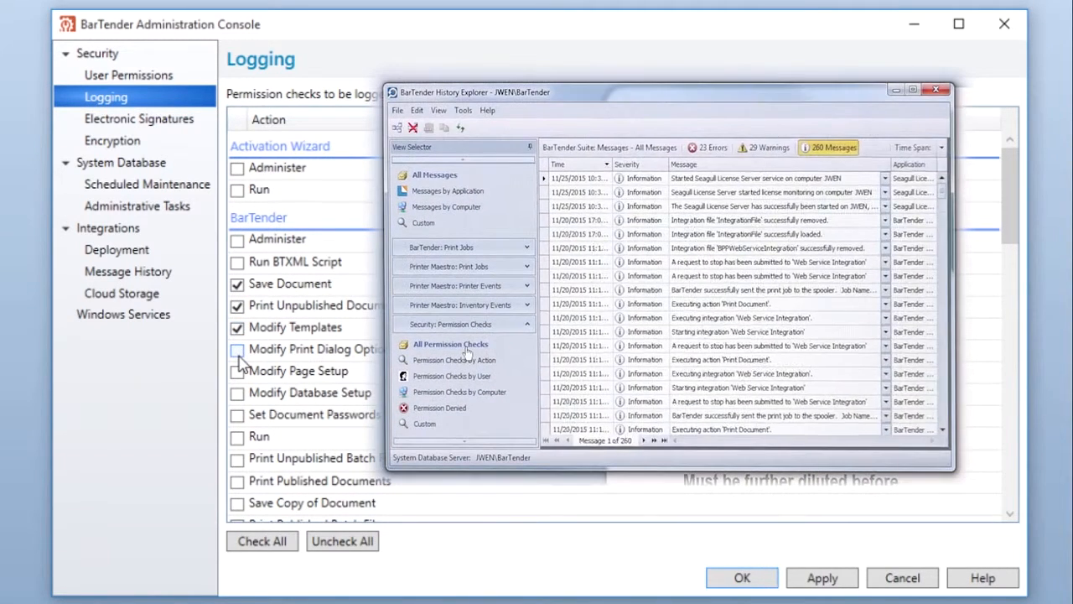
left_click(450, 344)
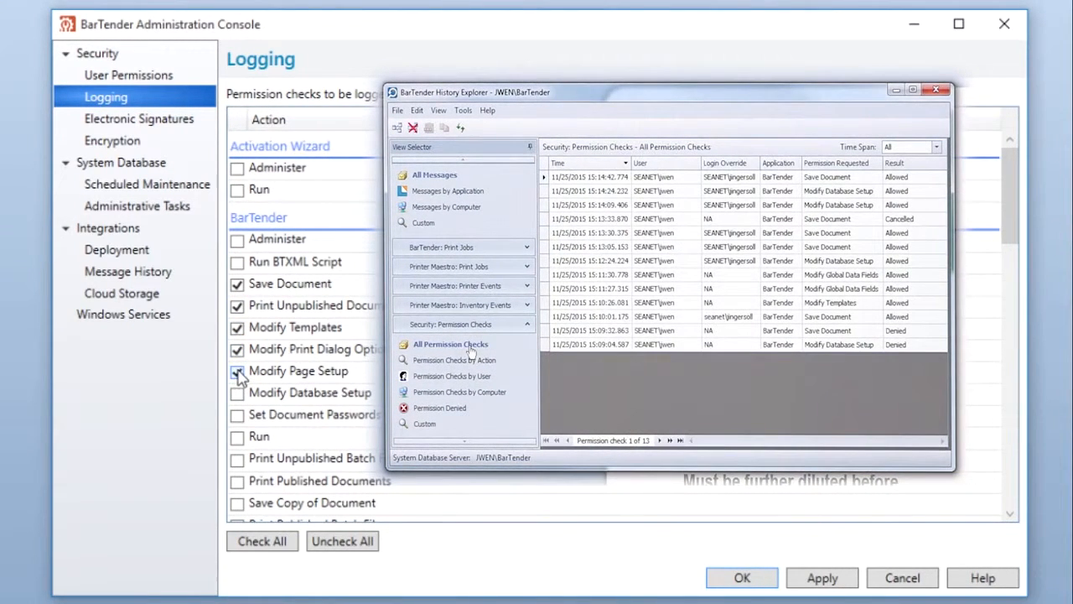
left_click(237, 392)
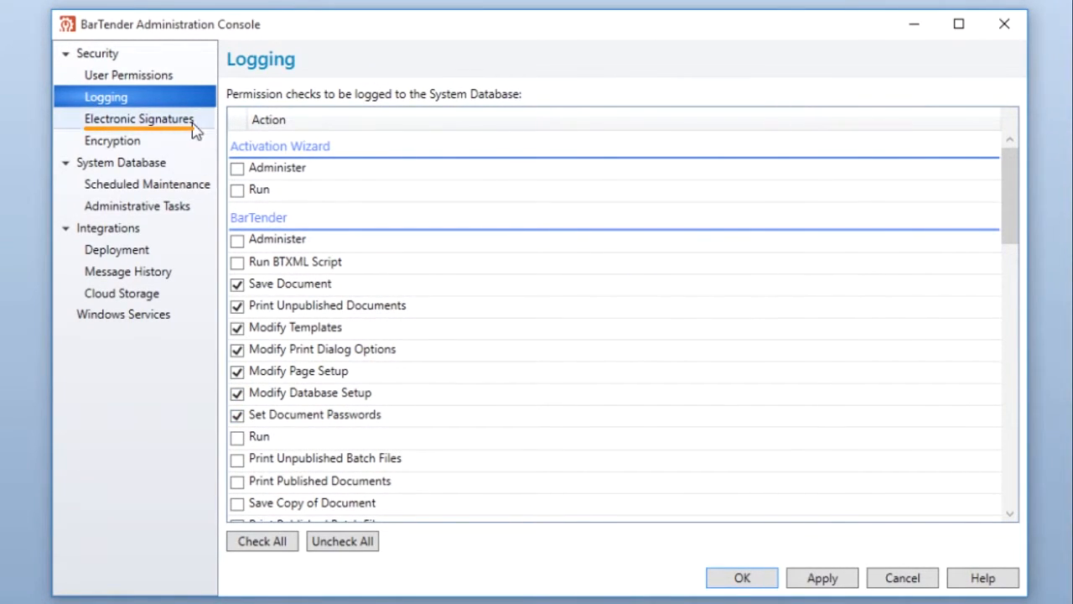
- Require electronic signatures for Set Document Passwords, Modify Database Setup and Modify Templates
left_click(139, 118)
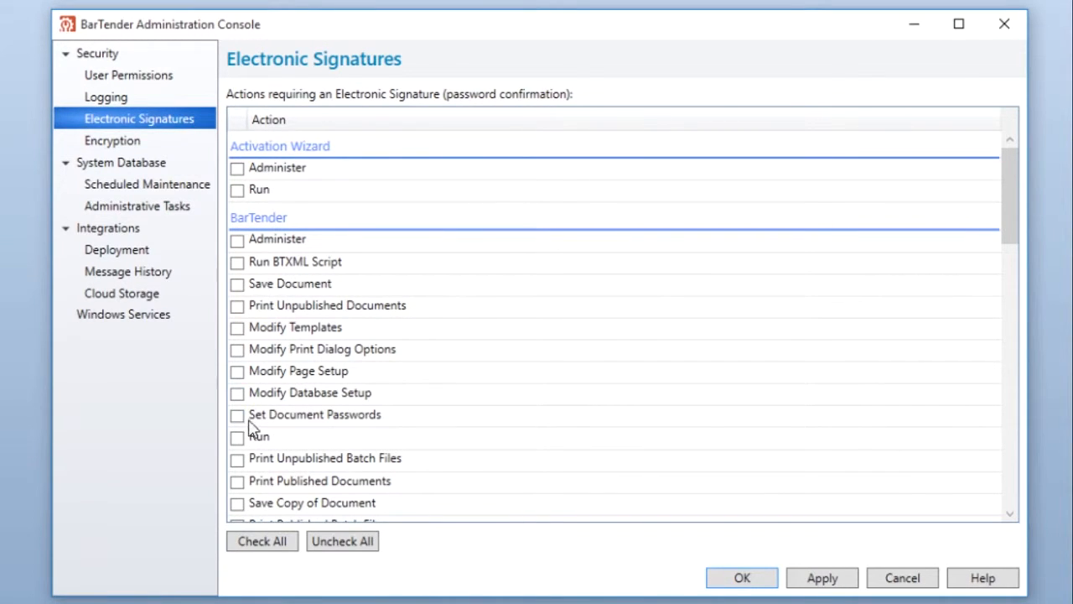
left_click(238, 415)
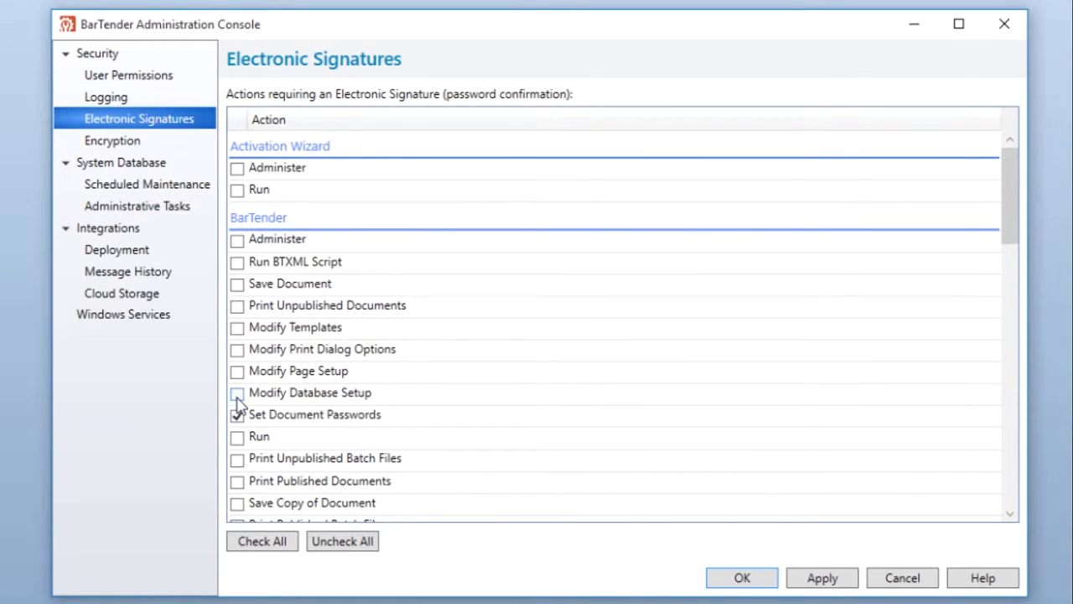
left_click(237, 393)
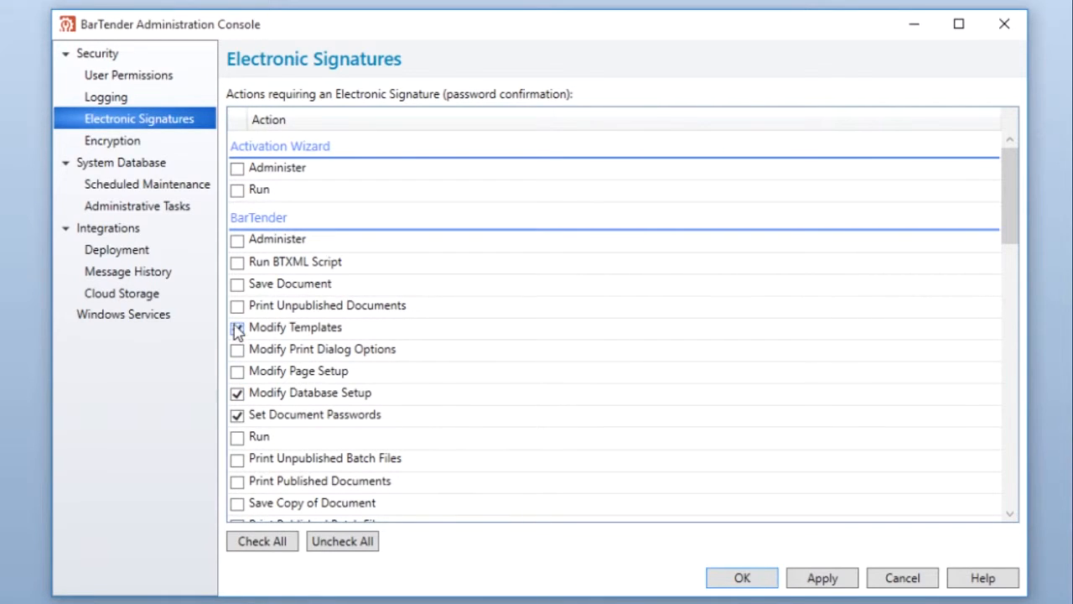
left_click(237, 305)
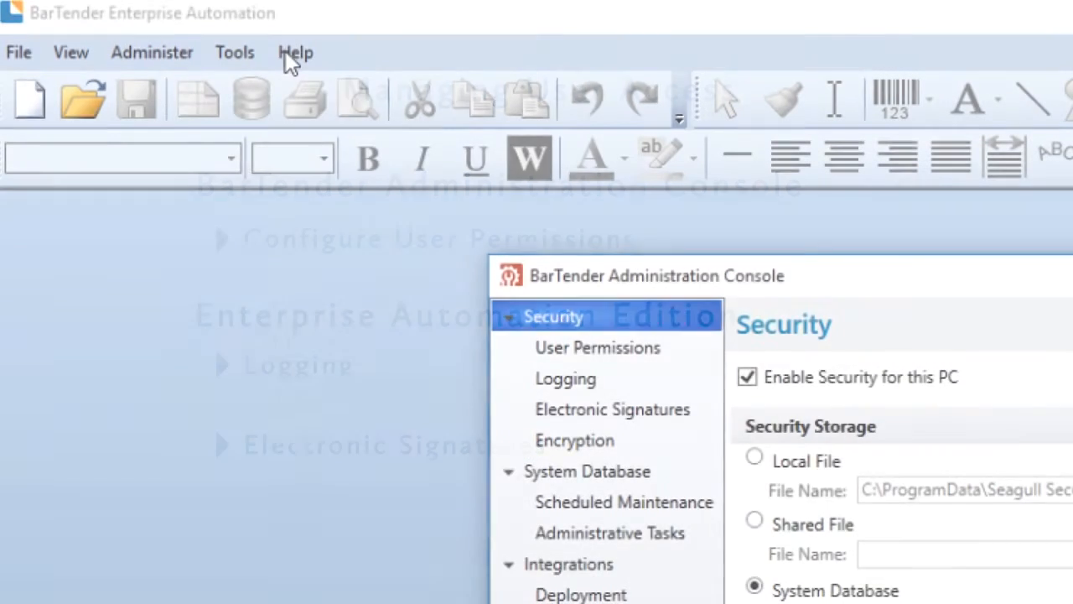
- Show BarTender Designer's Help menu of help and support resources
left_click(295, 52)
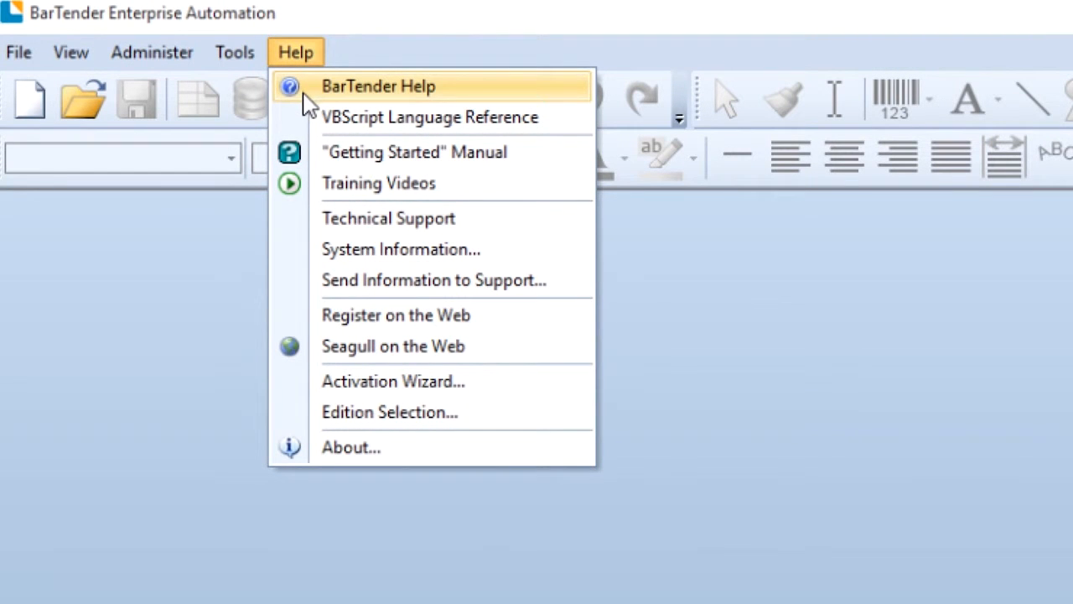